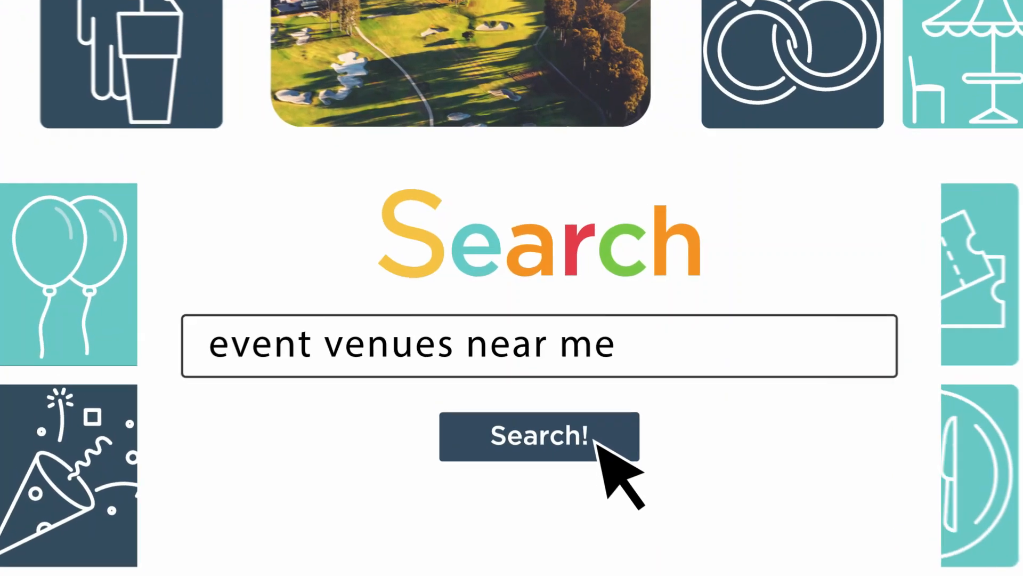
Step: Search Google for 'Party Venues in St' after trying wedding and corporate meeting queries
click(540, 435)
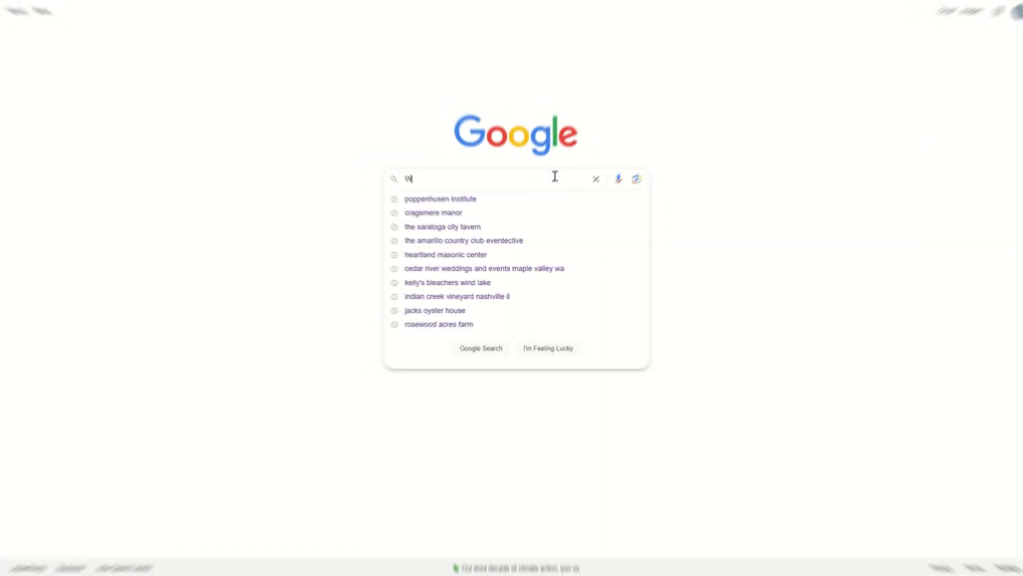
text(Wedding Places in St. Louis)
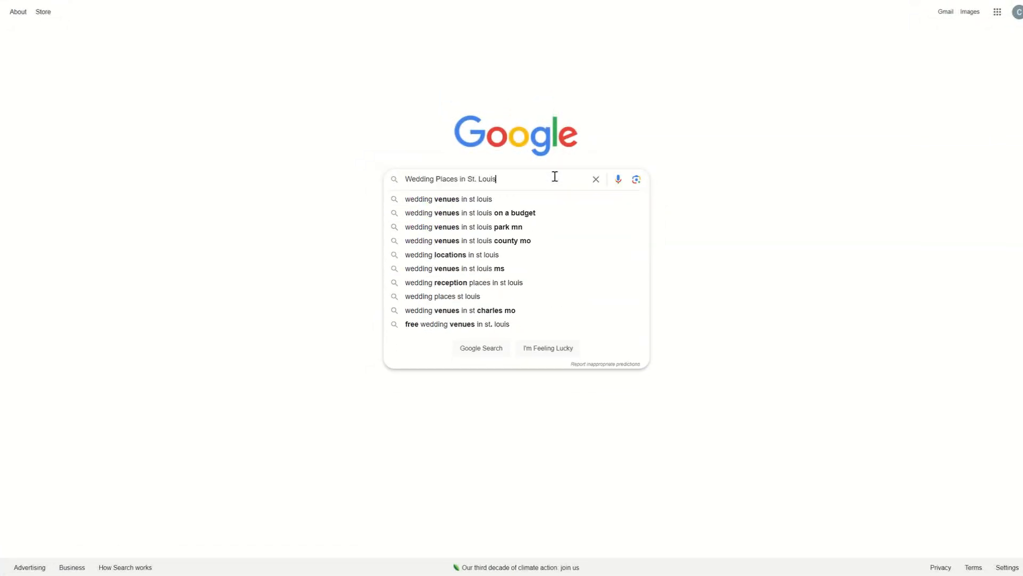
text(Corporate Meeting locations in San Diego)
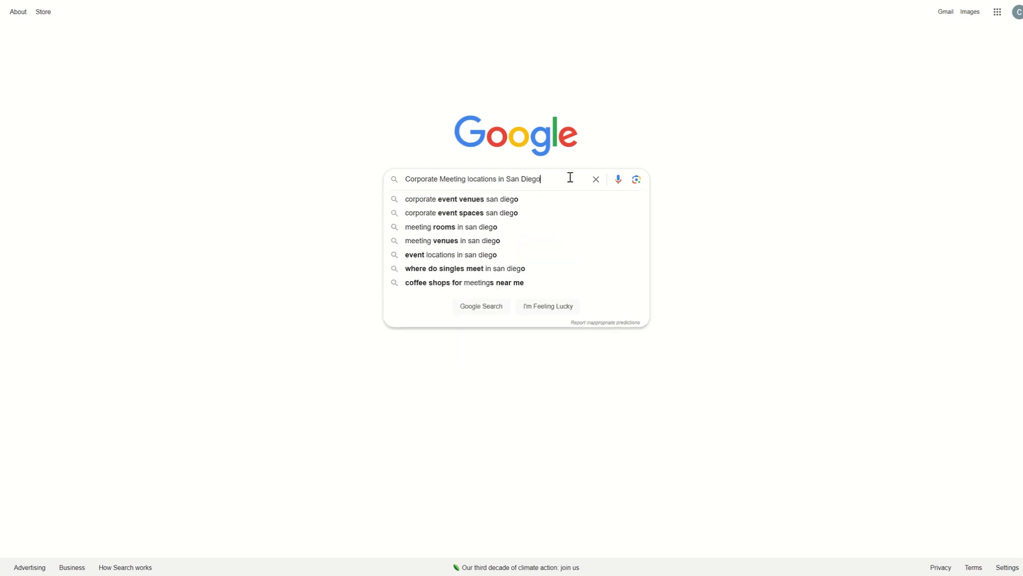
text(Party Venues in St)
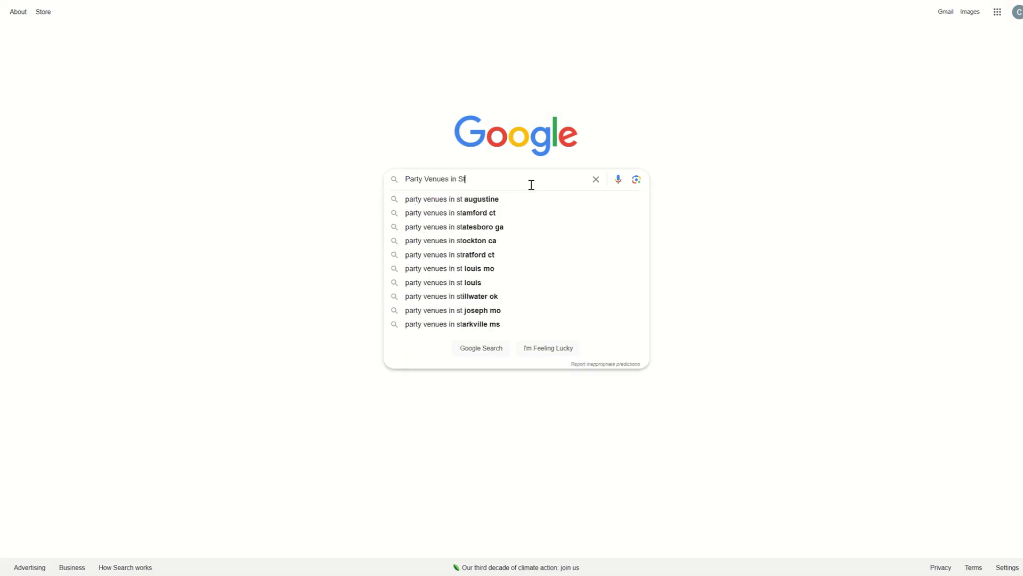
key(Enter)
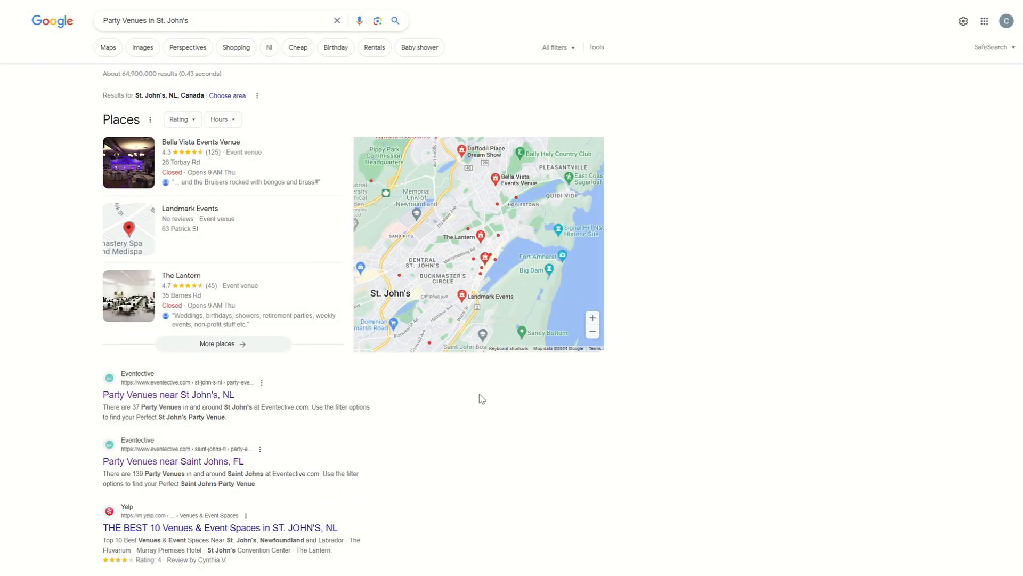
Step: Scroll through the Saint Johns, FL party venue cards with capacities and prices
scroll(down, 3)
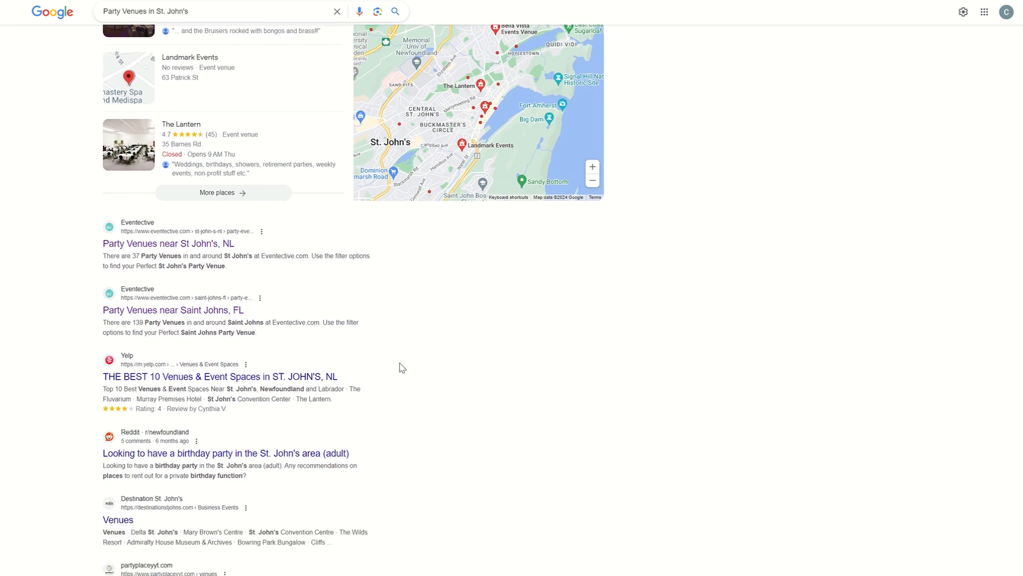
mouse_move(224, 322)
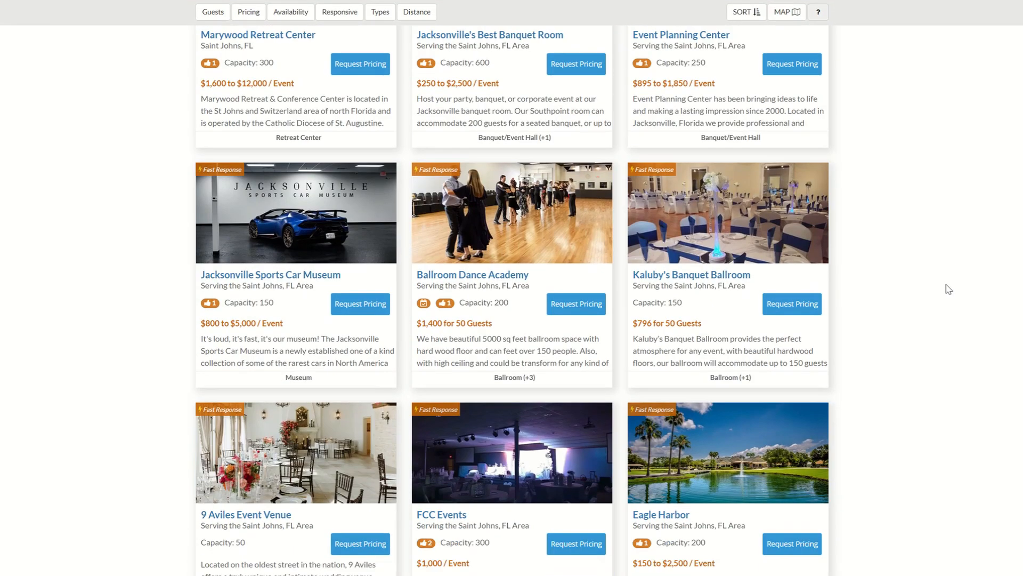
scroll(down, 3)
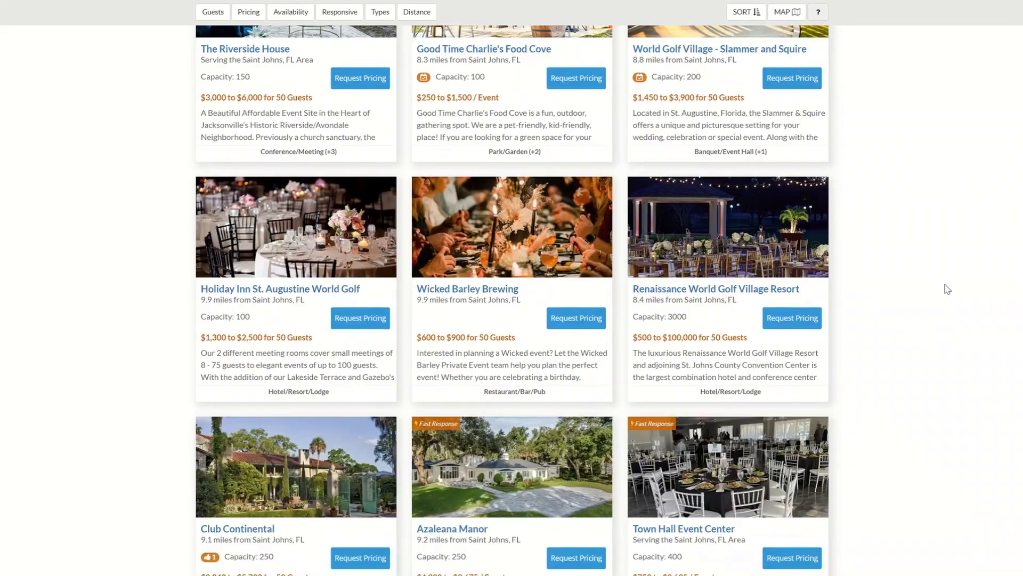
scroll(down, 3)
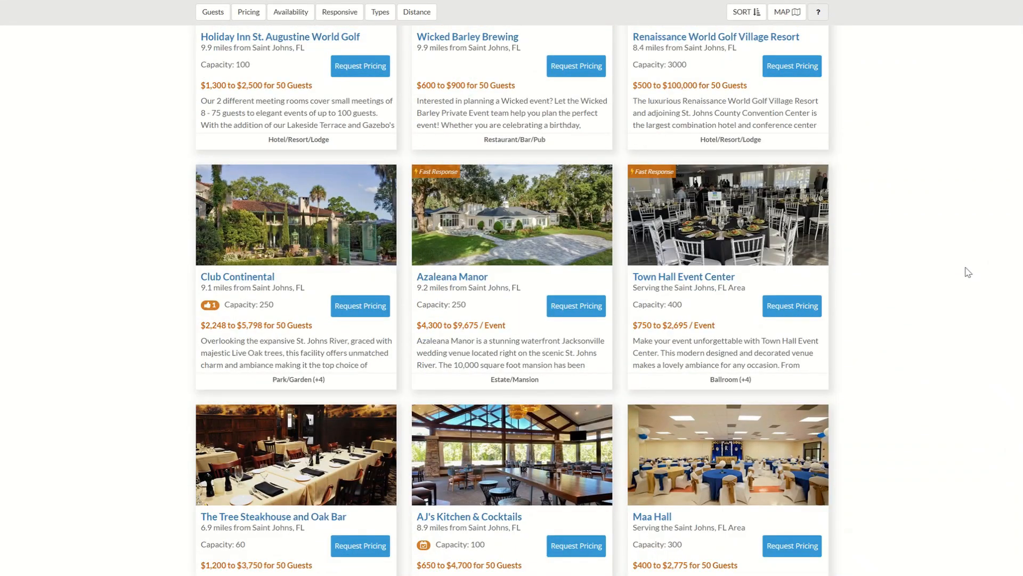
Step: Open the Club Continental venue page and advance to its next photo
click(237, 276)
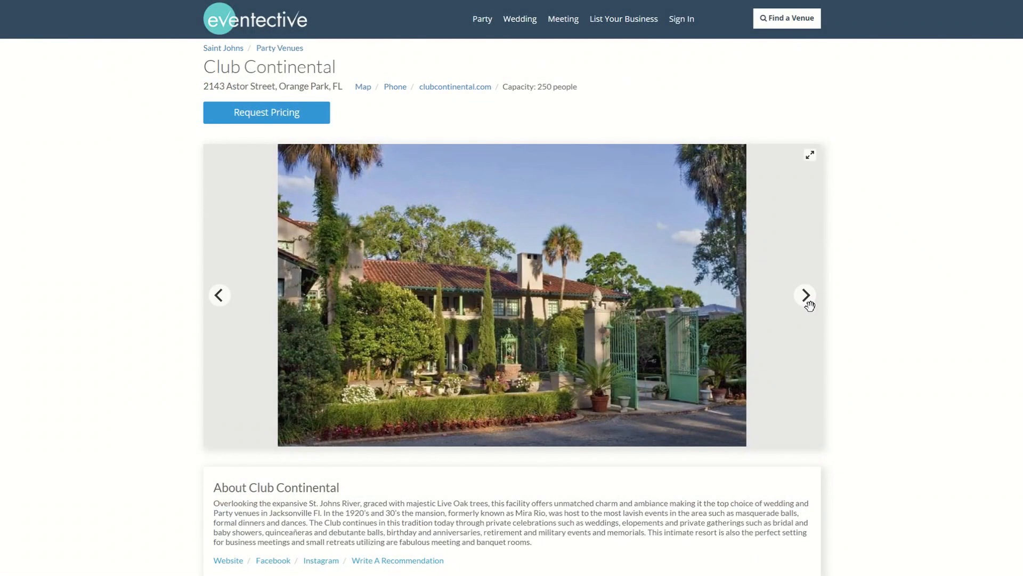
click(805, 296)
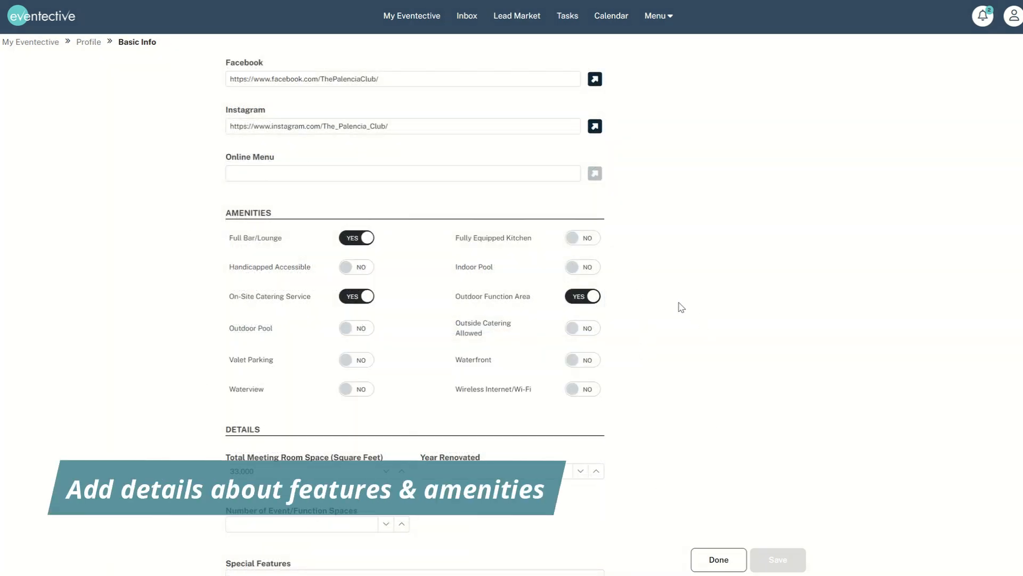
Step: Select the Mediterranean-style clubhouse sentence in the description, then scroll the listing
click(583, 296)
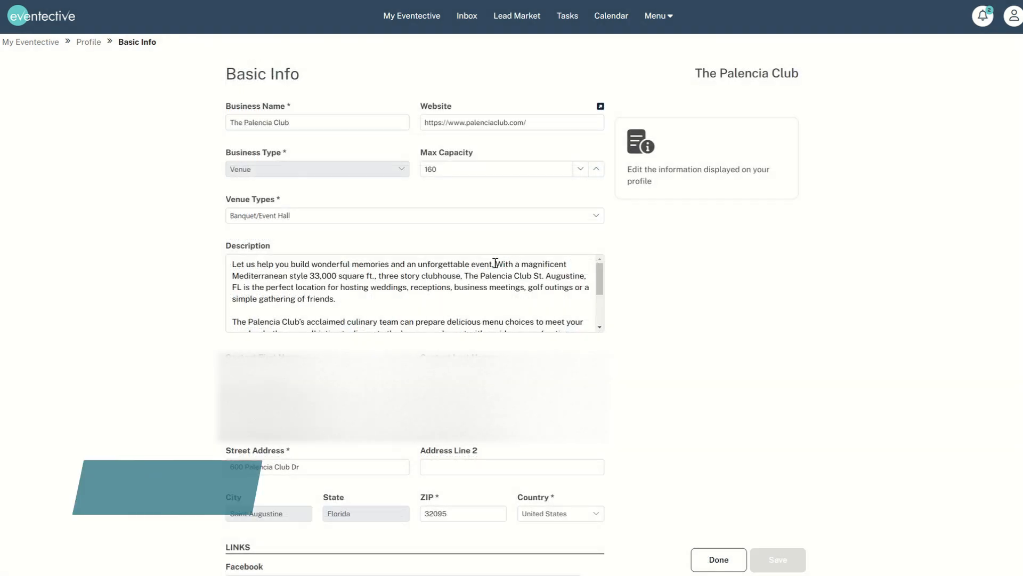
drag(495, 264, 462, 276)
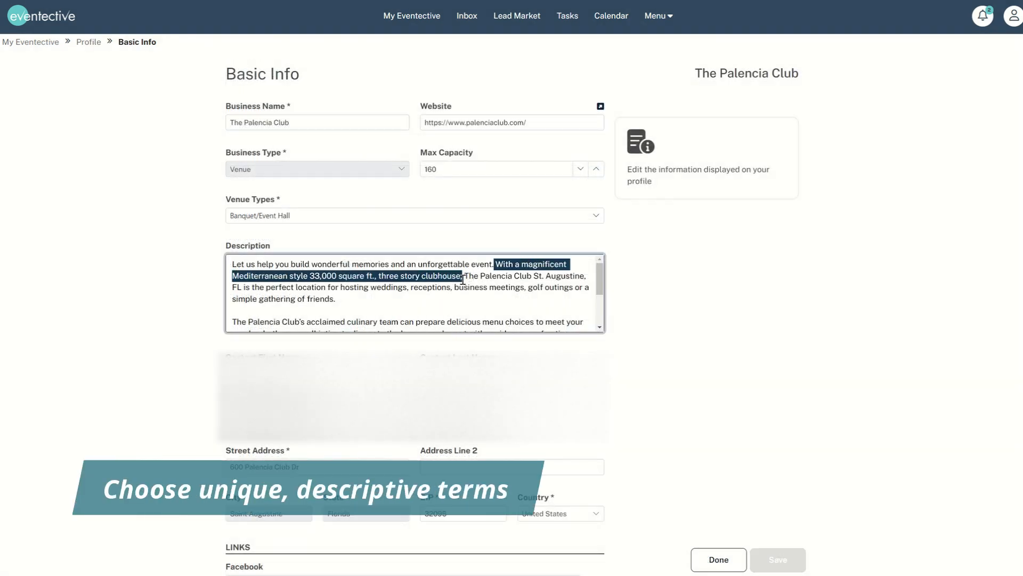
scroll(down, 3)
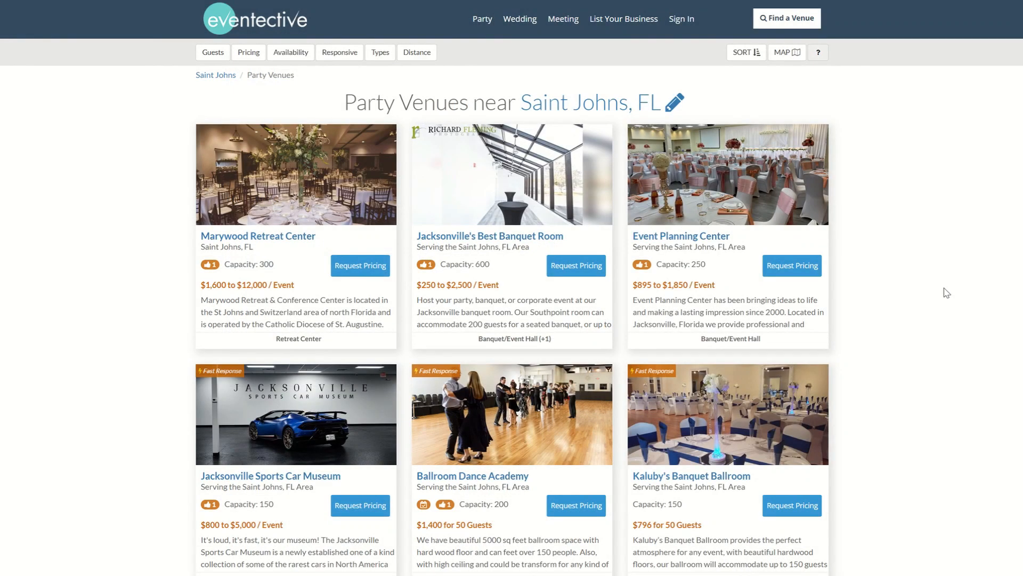
Step: Scroll The Palencia Club page through its photos, 160-person capacity and description
scroll(down, 3)
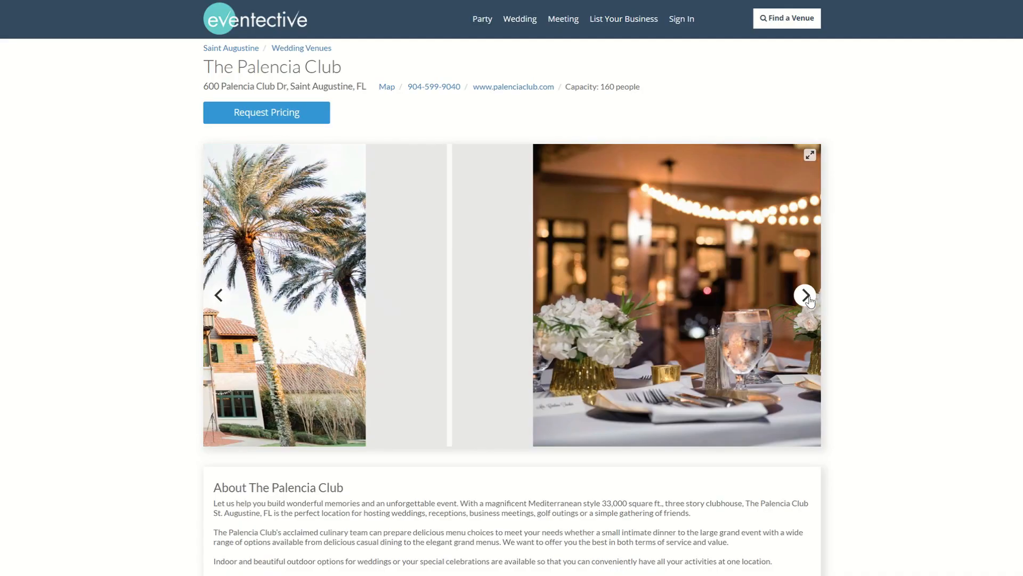
scroll(down, 3)
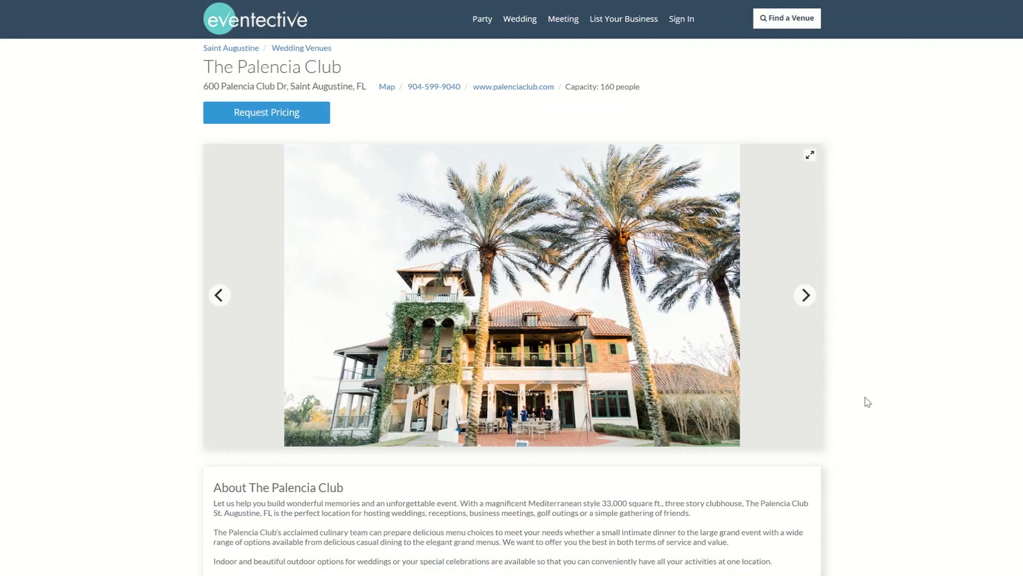
mouse_move(200, 88)
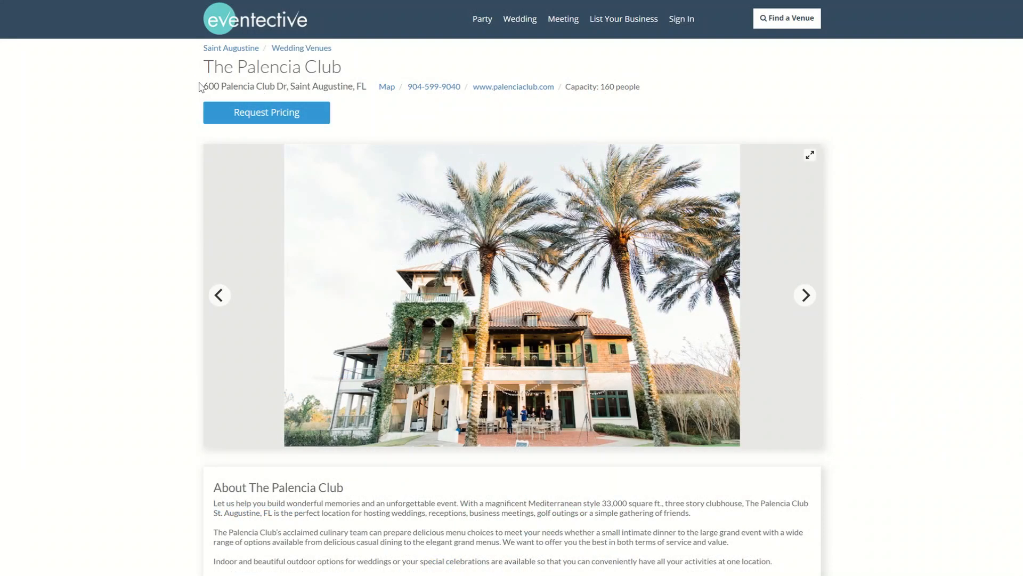
mouse_move(309, 114)
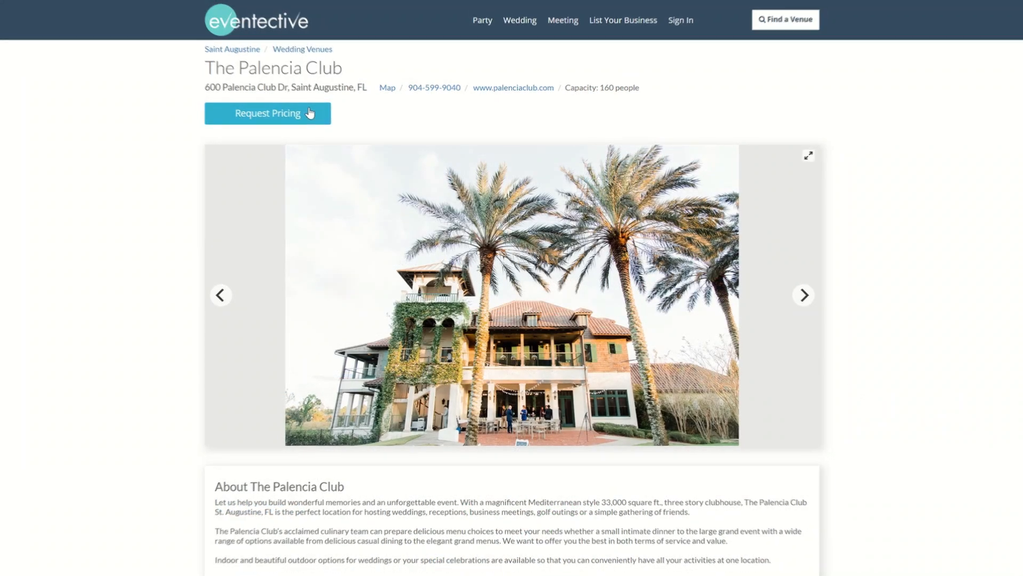